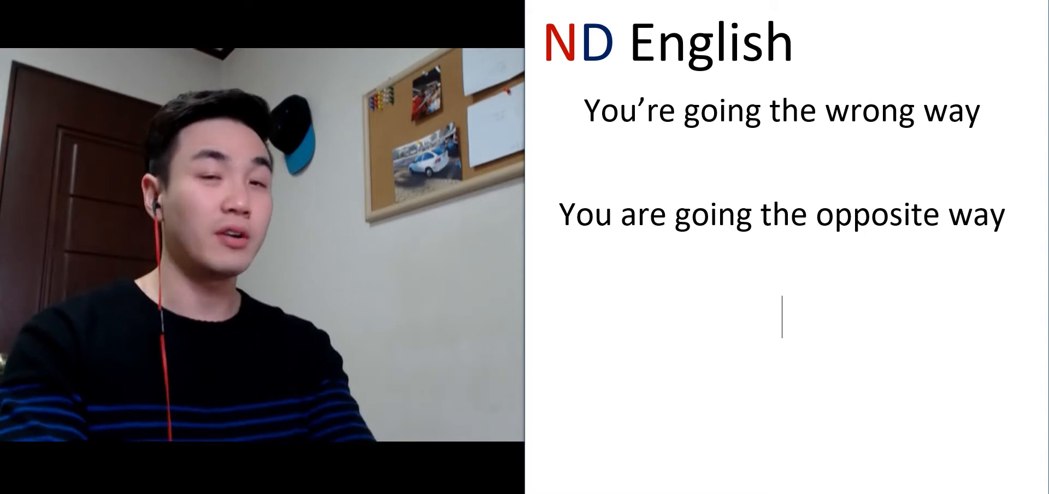
type("You are driving on the wrong side")
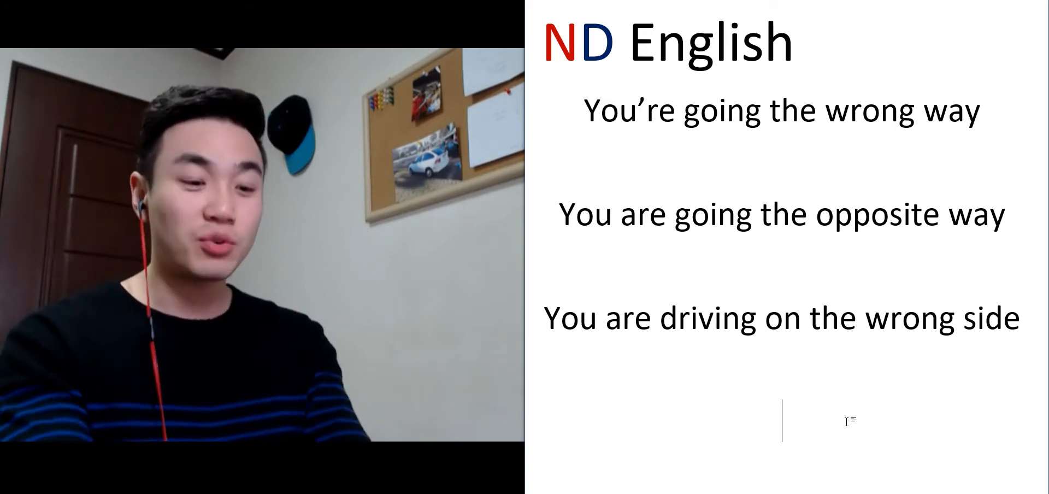
type("You have to go to the other")
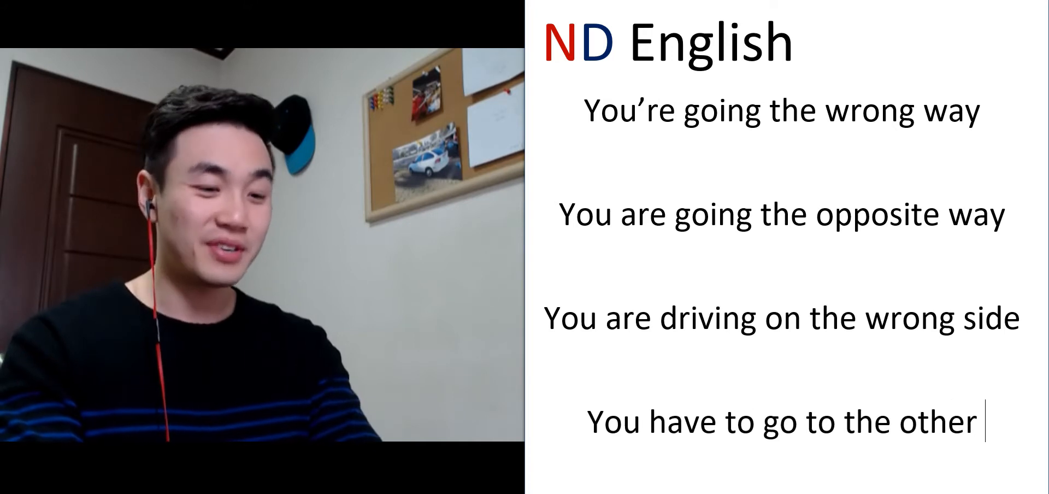